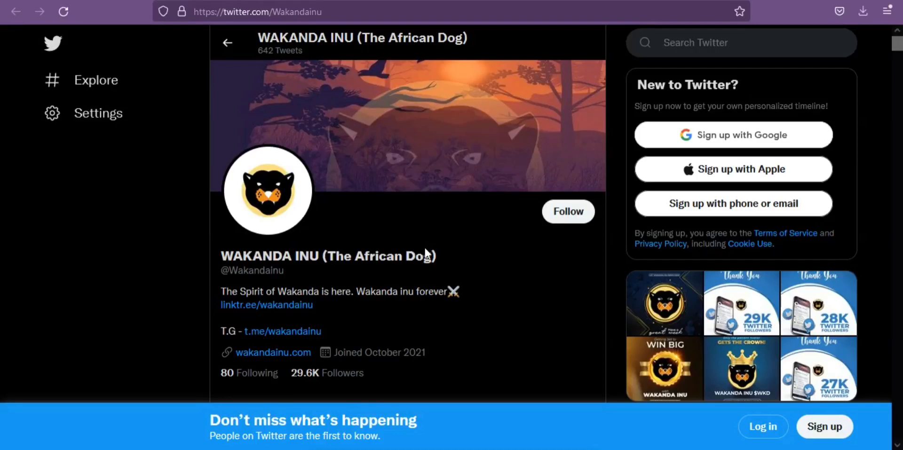
mouse_move(371, 386)
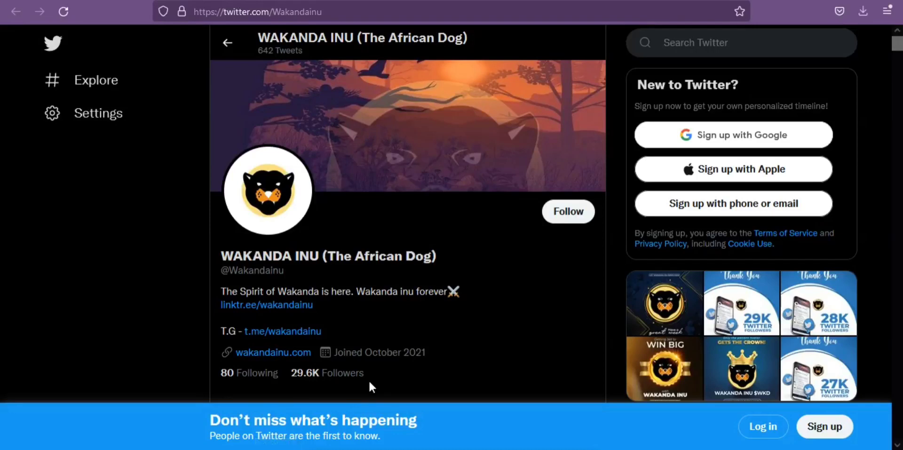
mouse_move(389, 333)
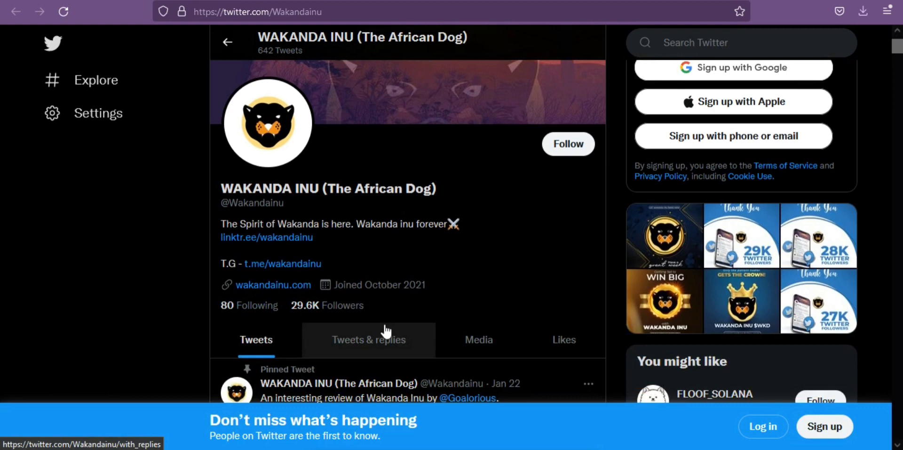
scroll("down", 3)
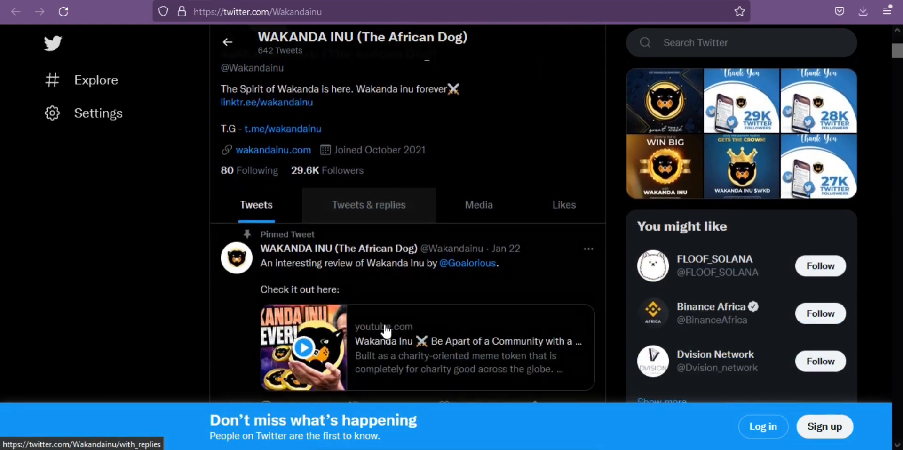
scroll("down", 3)
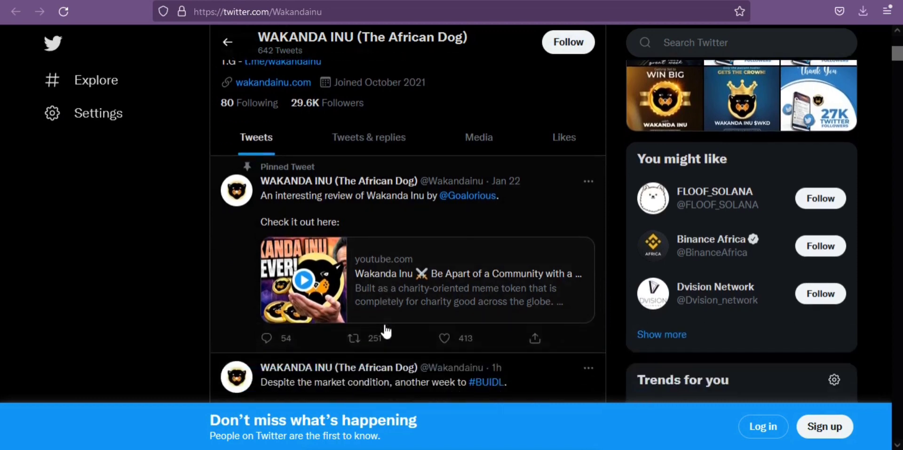
scroll("down", 3)
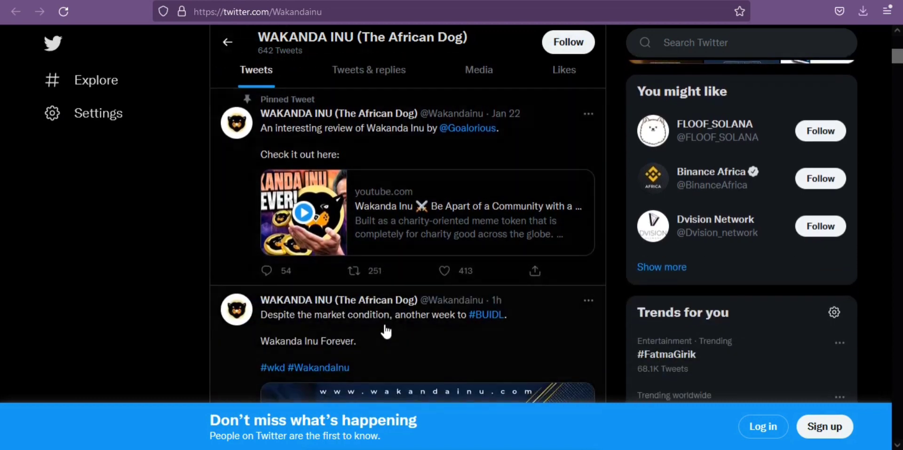
scroll("down", 3)
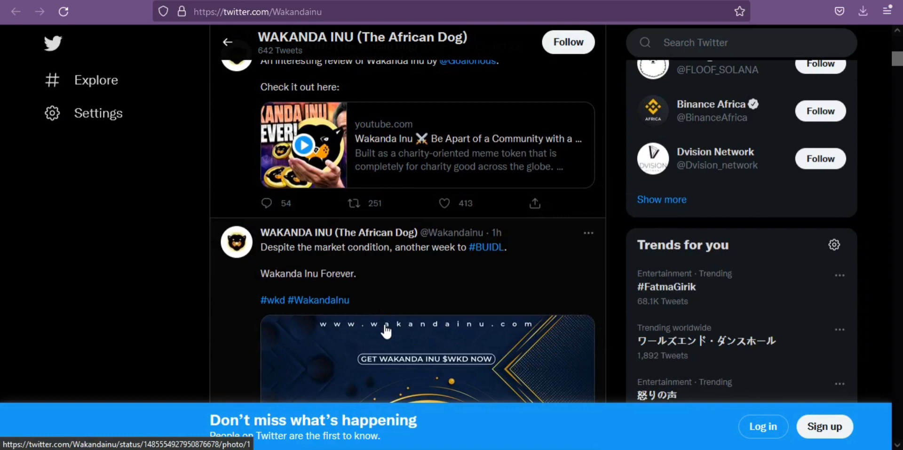
scroll("down", 3)
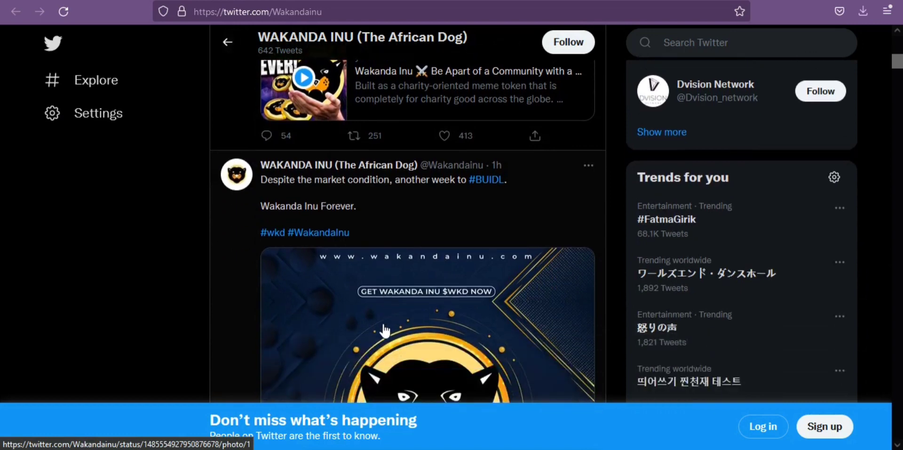
scroll("down", 3)
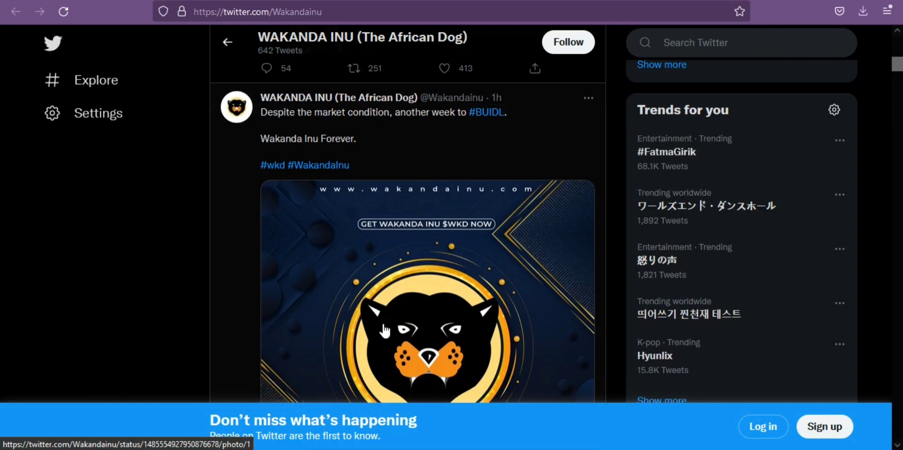
scroll("down", 3)
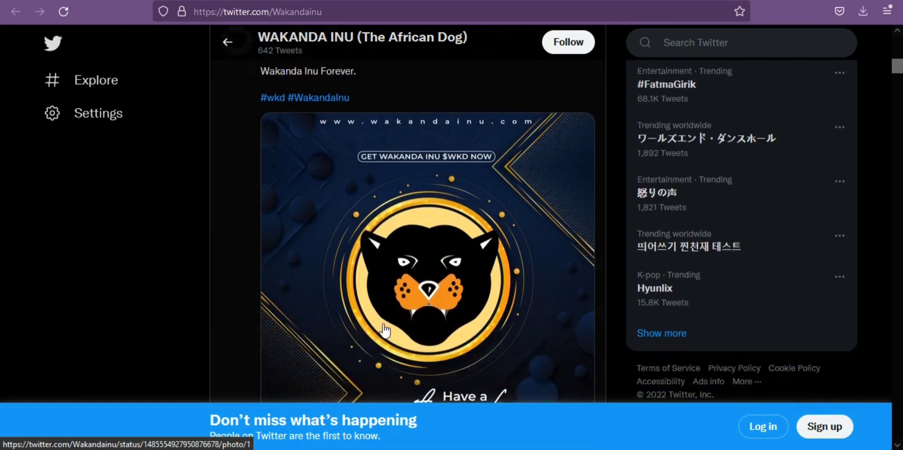
scroll("down", 3)
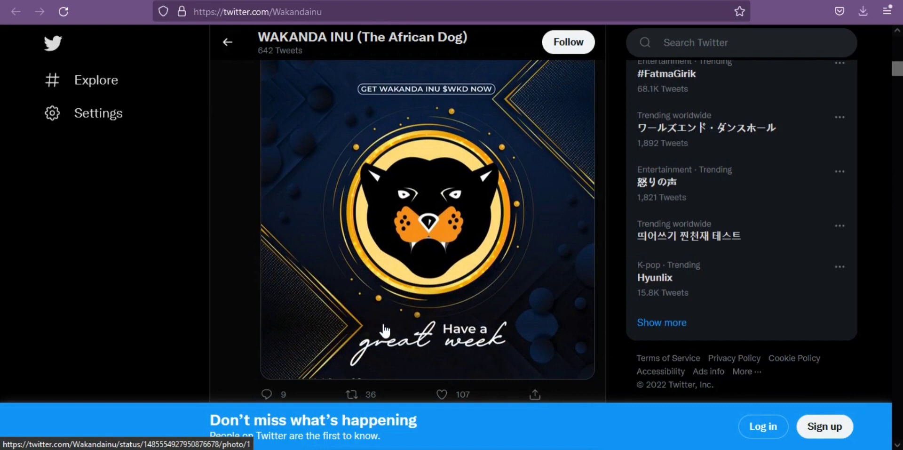
scroll("down", 3)
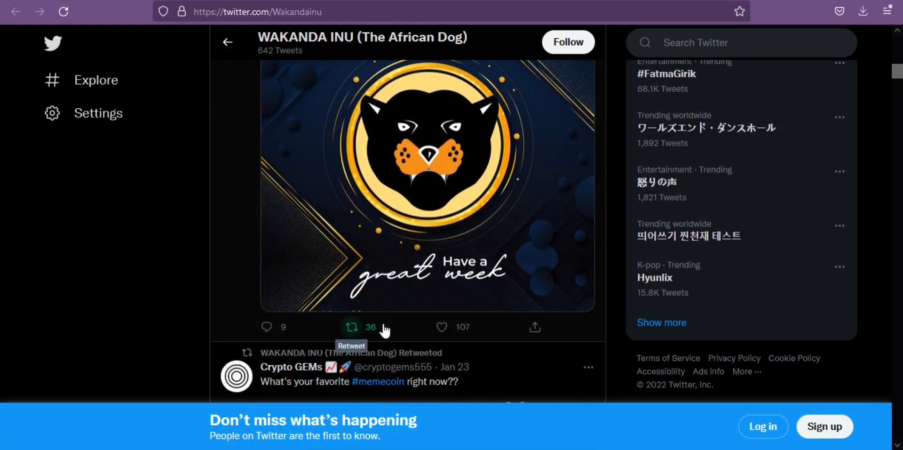
scroll("down", 3)
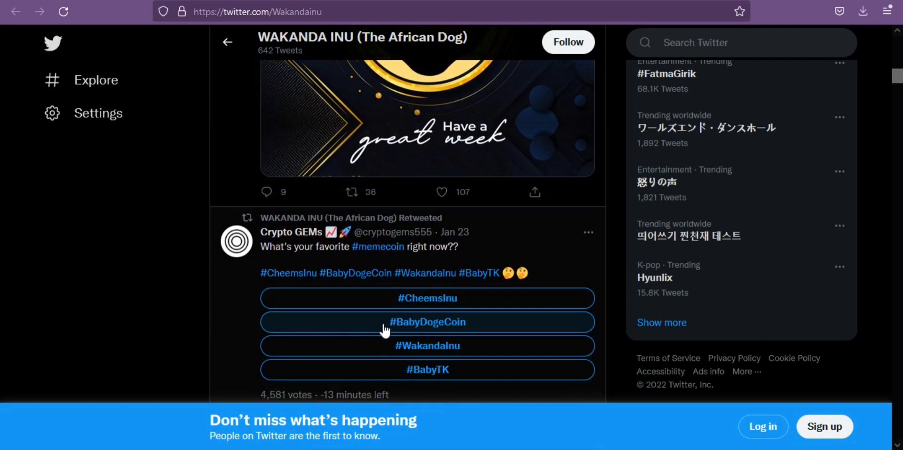
scroll("down", 3)
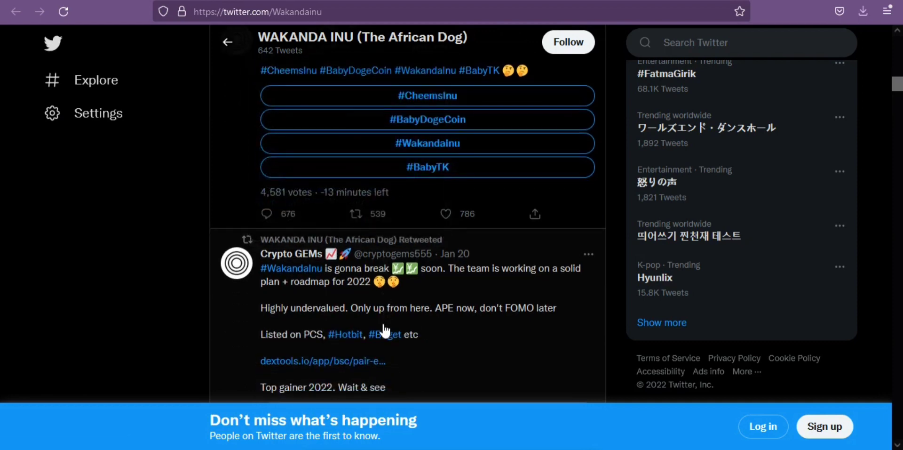
scroll("down", 3)
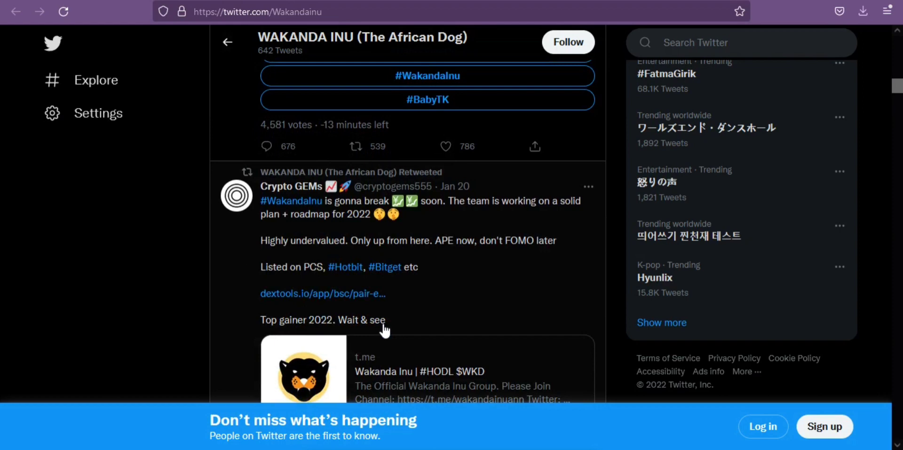
scroll("down", 3)
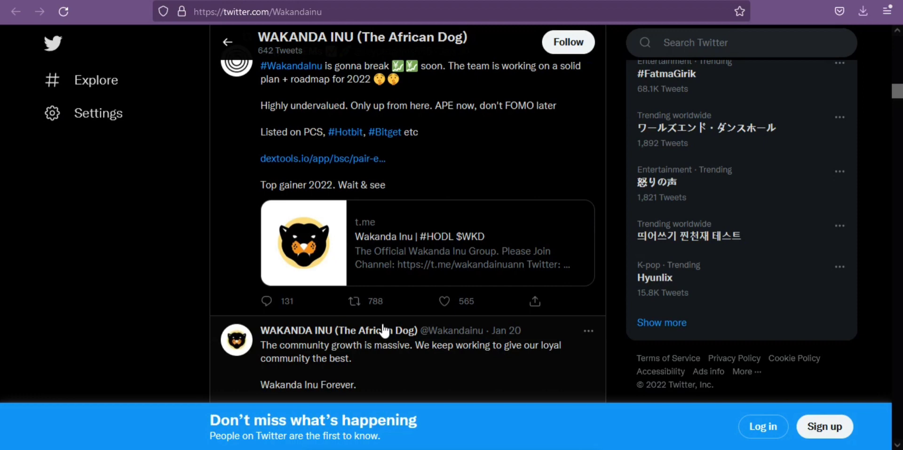
scroll("down", 3)
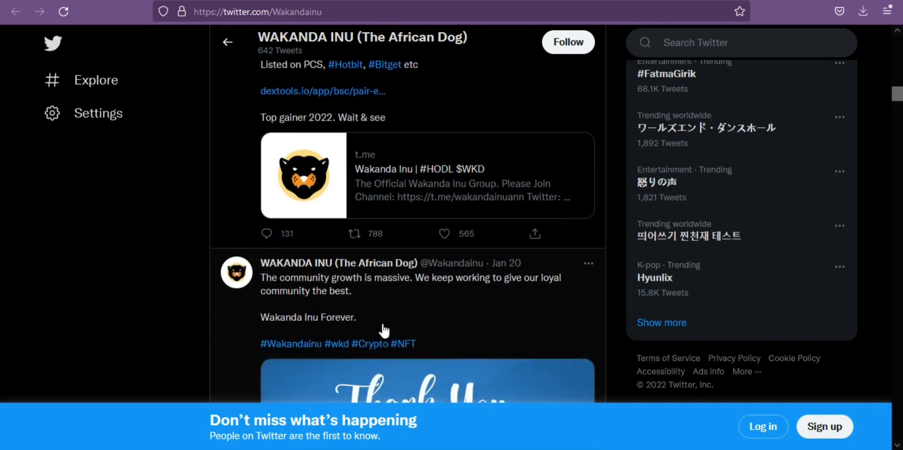
scroll("down", 3)
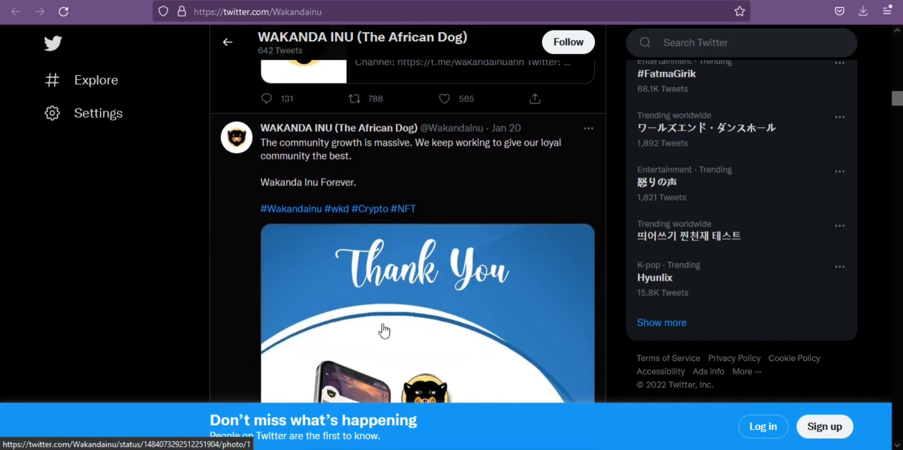
scroll("down", 3)
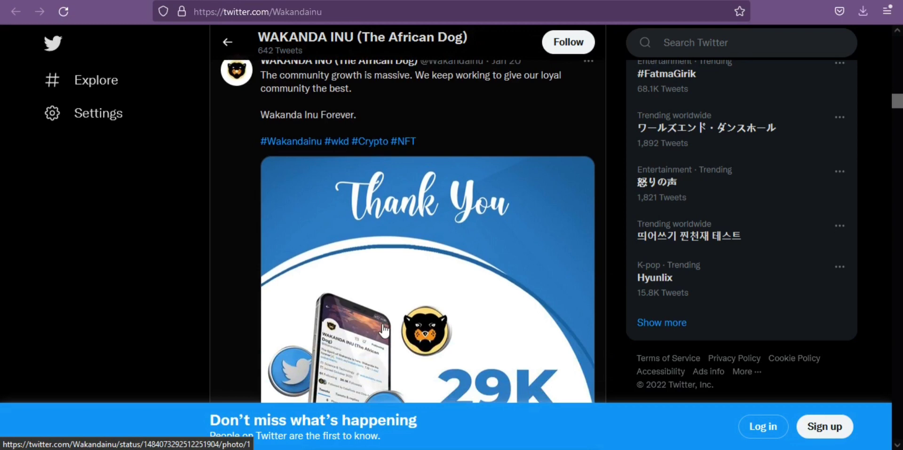
scroll("down", 3)
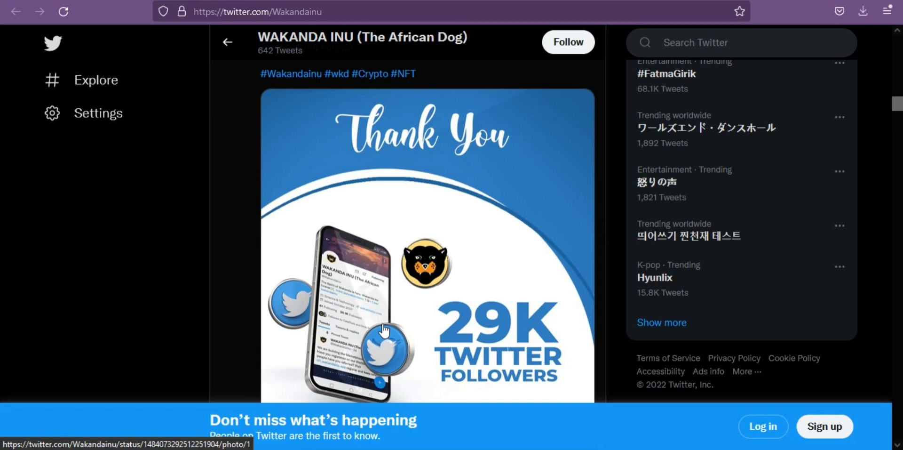
scroll("down", 3)
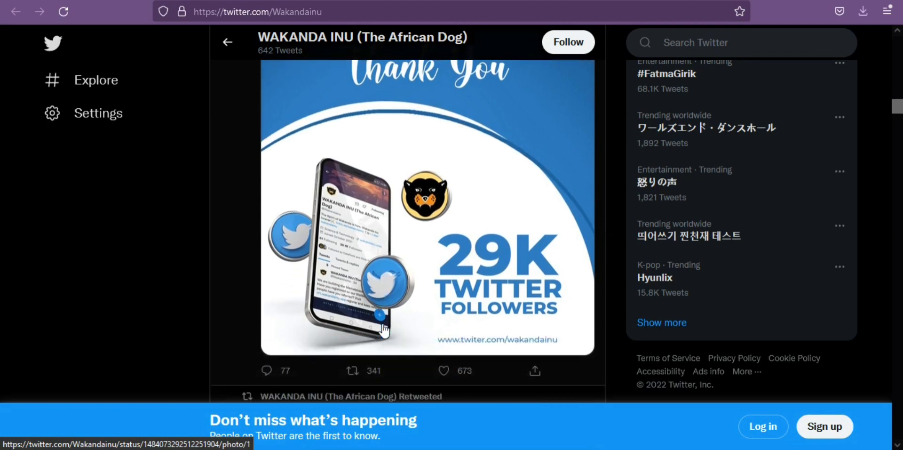
scroll("down", 3)
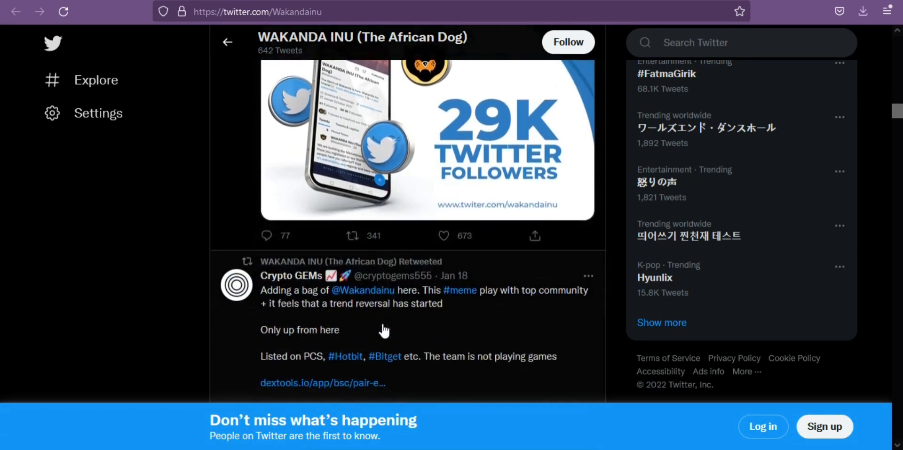
scroll("down", 3)
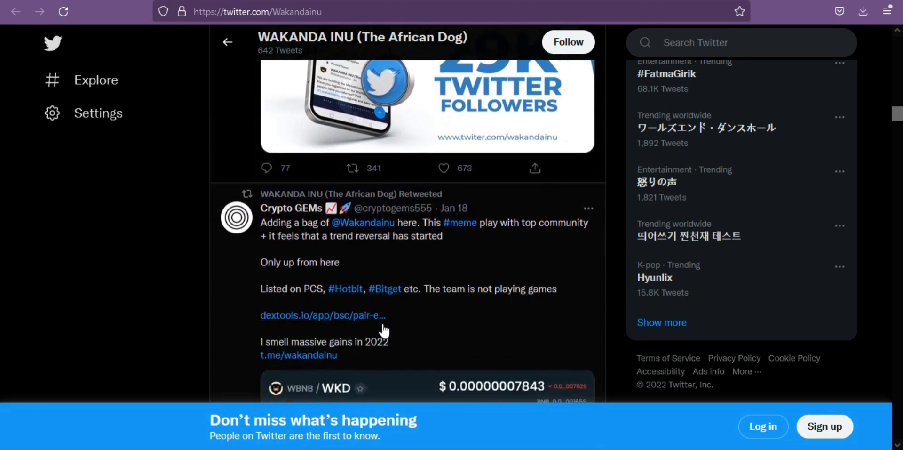
scroll("down", 3)
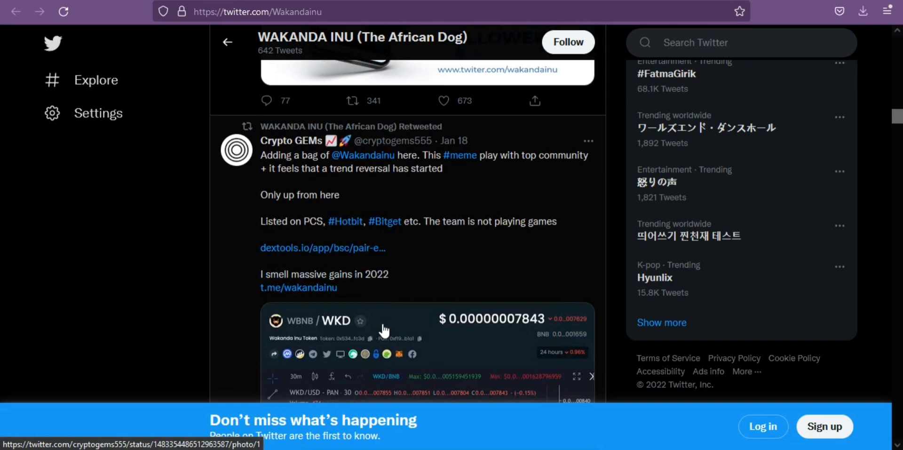
scroll("down", 3)
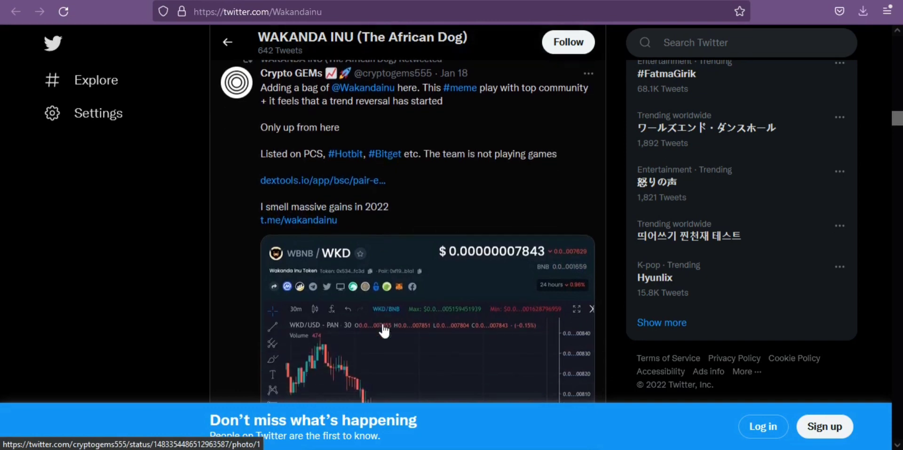
scroll("down", 3)
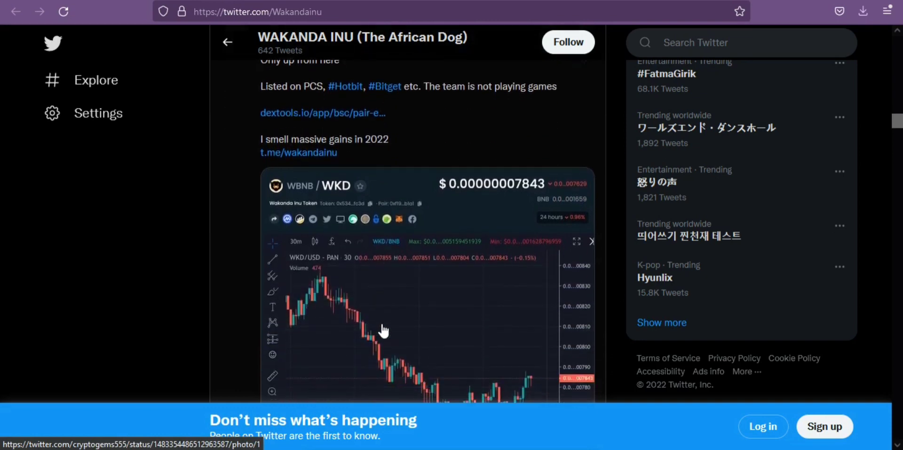
scroll("down", 3)
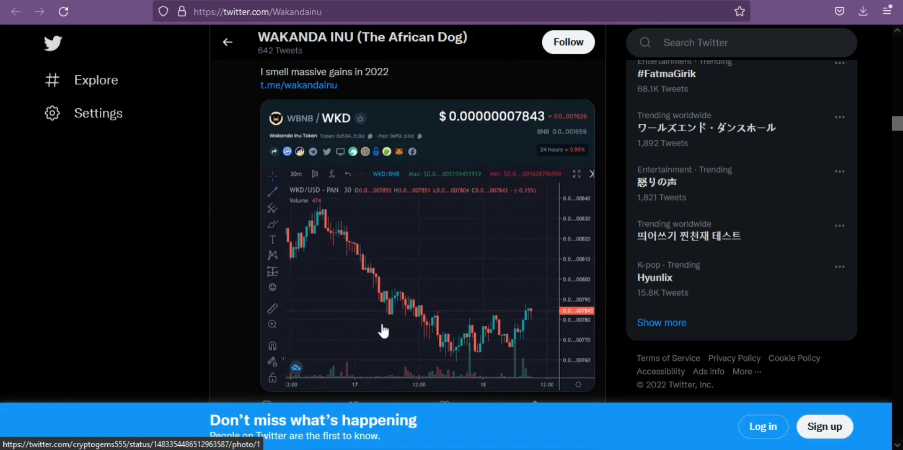
scroll("down", 3)
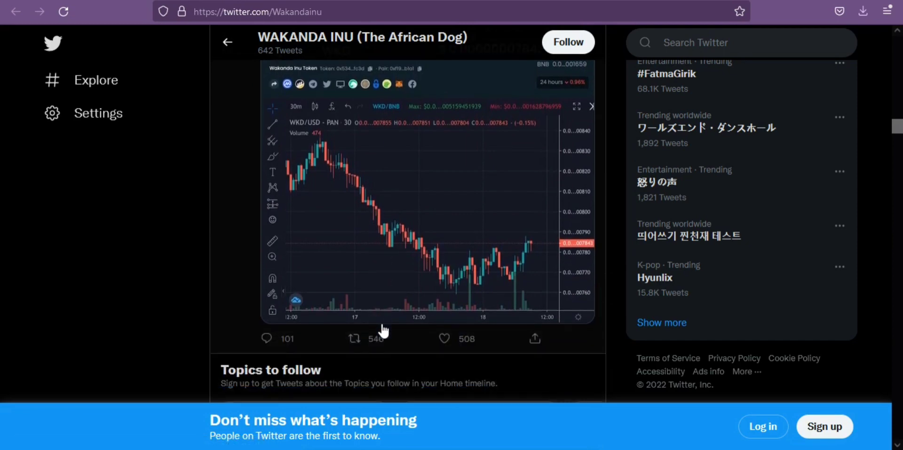
scroll("down", 3)
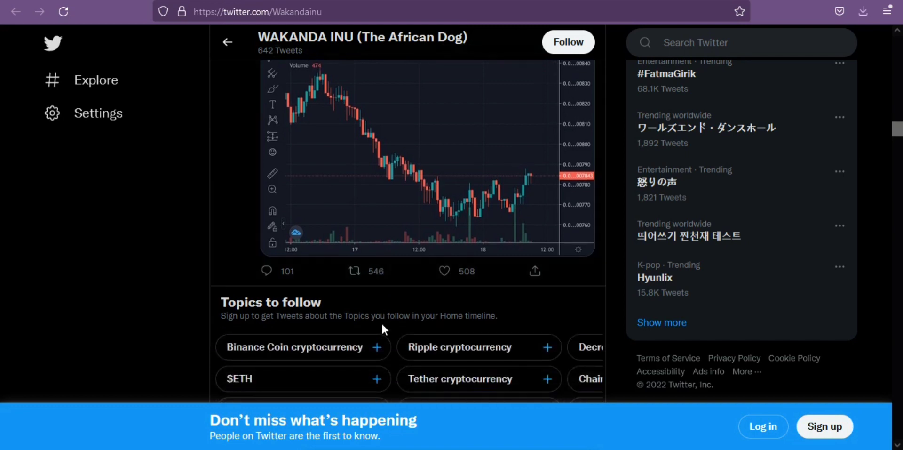
scroll("down", 3)
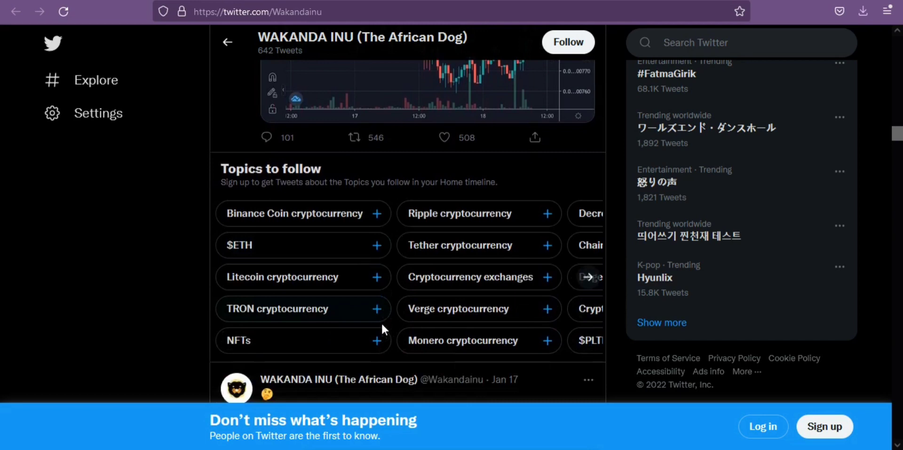
scroll("down", 3)
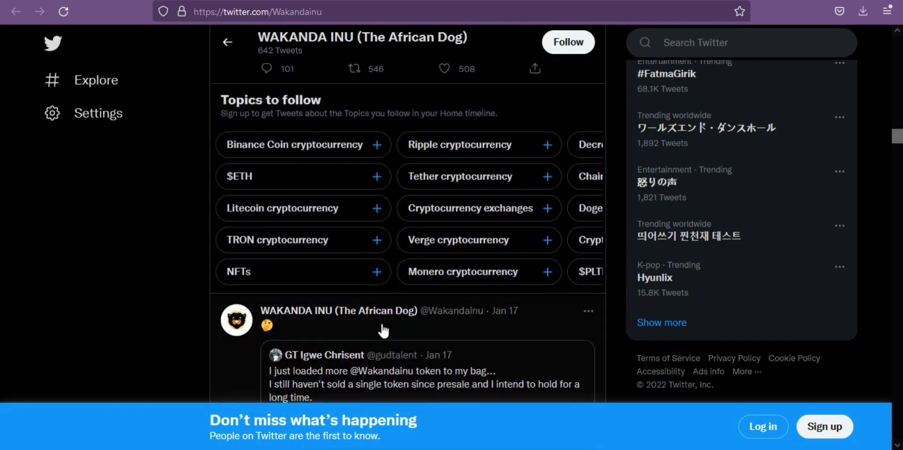
scroll("down", 3)
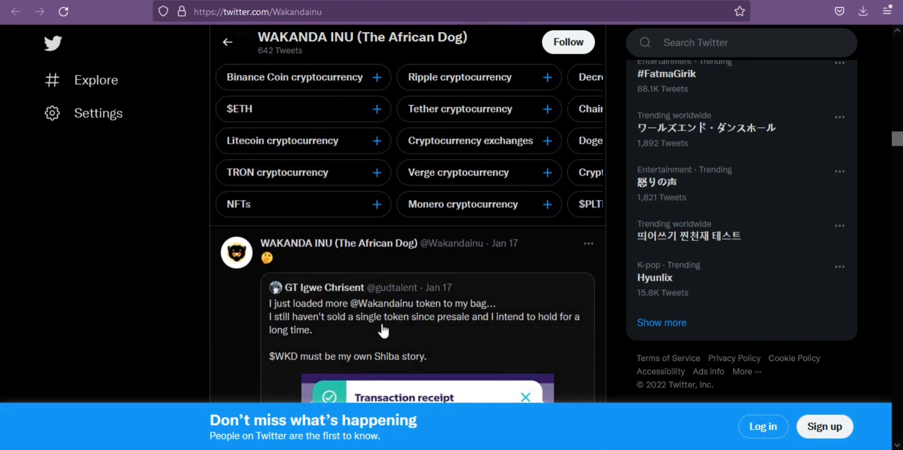
scroll("down", 3)
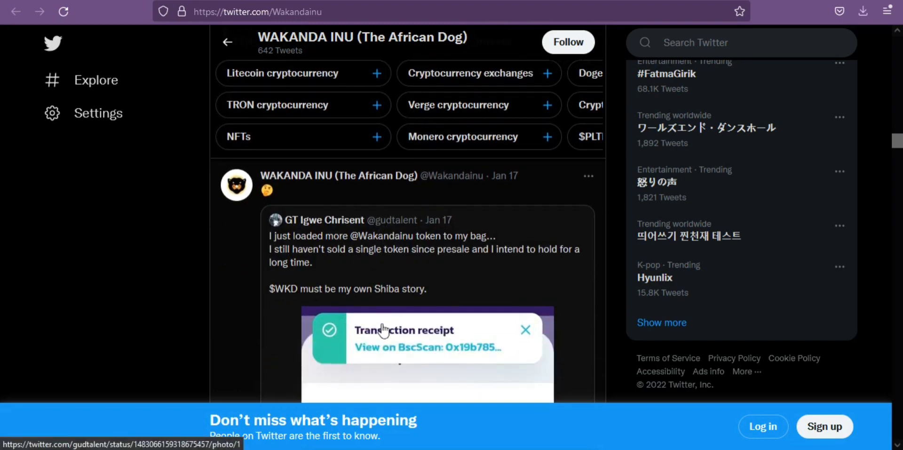
scroll("down", 3)
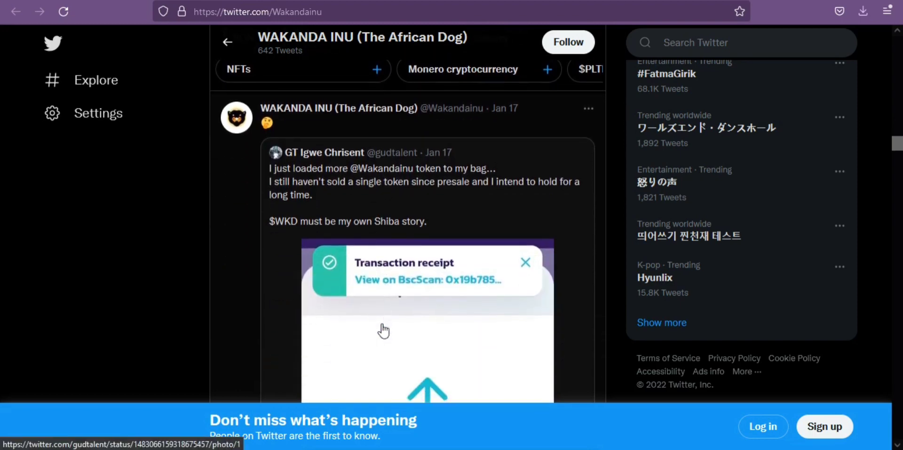
scroll("down", 3)
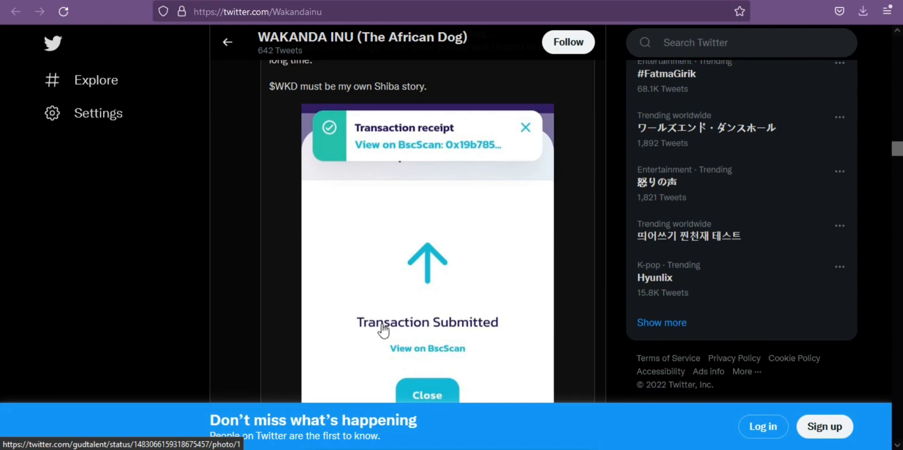
scroll("down", 3)
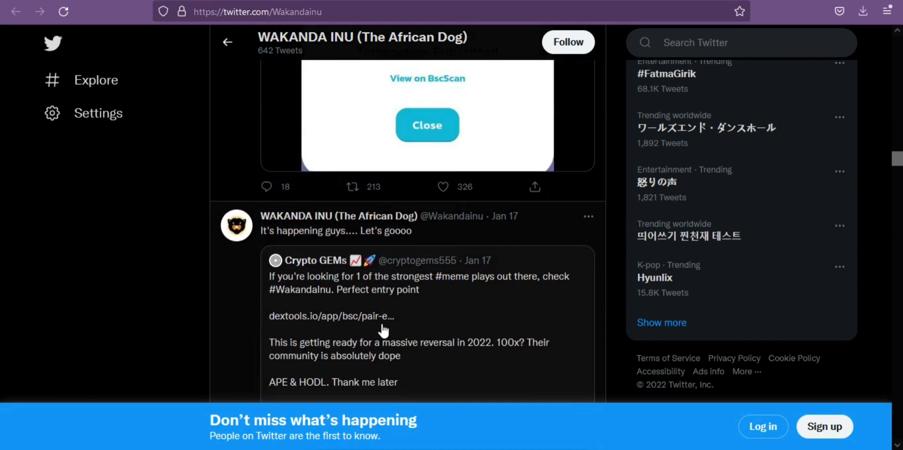
scroll("down", 3)
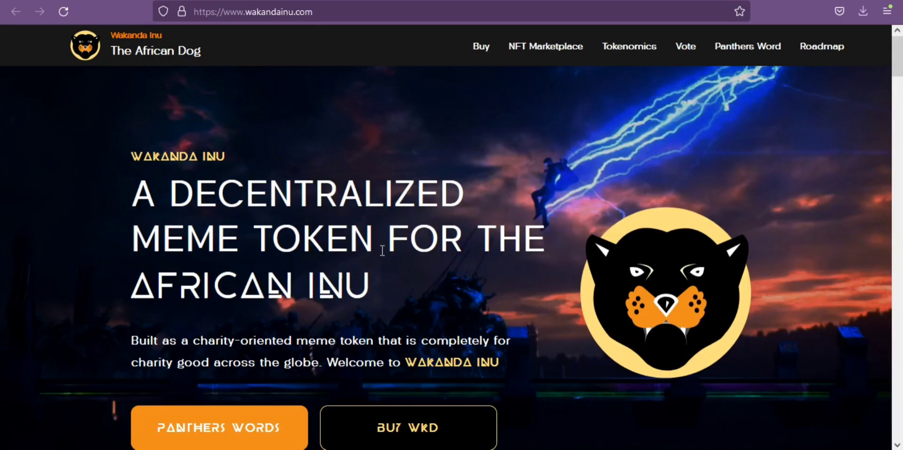
scroll("down", 3)
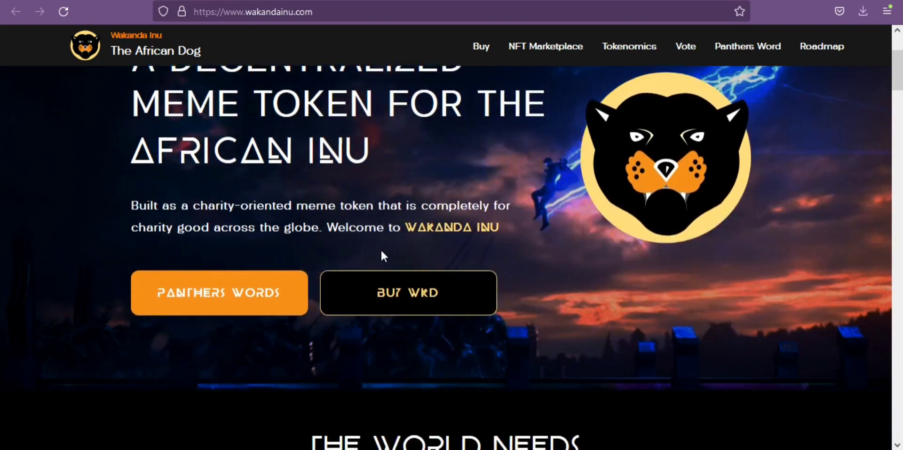
scroll("down", 3)
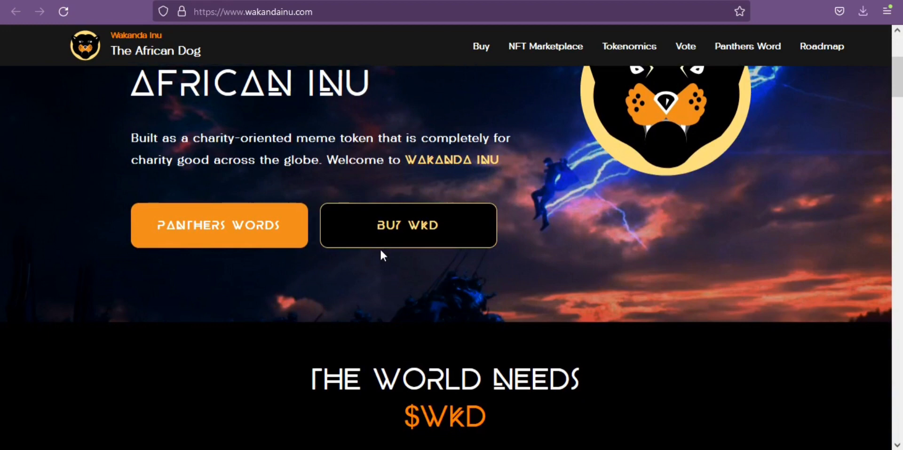
scroll("down", 3)
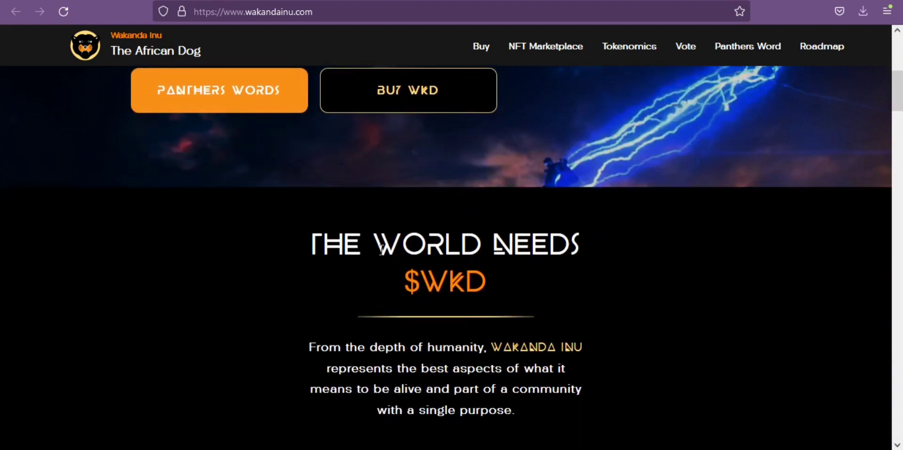
scroll("down", 3)
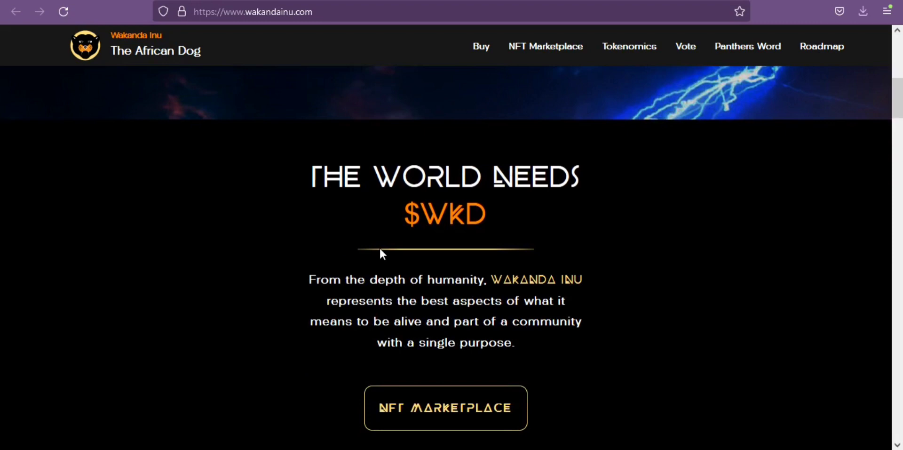
scroll("down", 3)
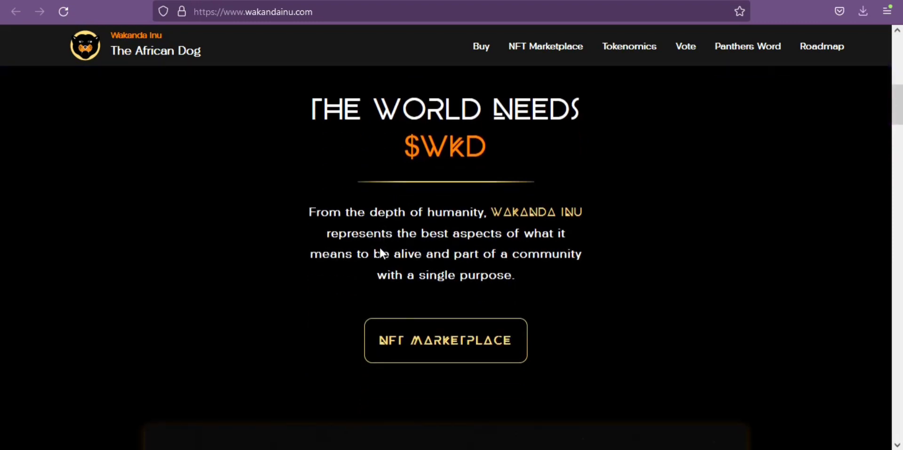
scroll("down", 3)
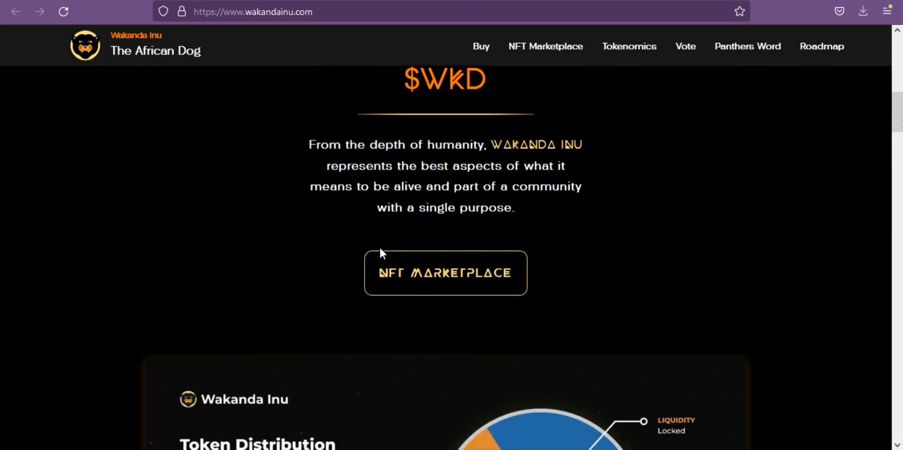
scroll("down", 3)
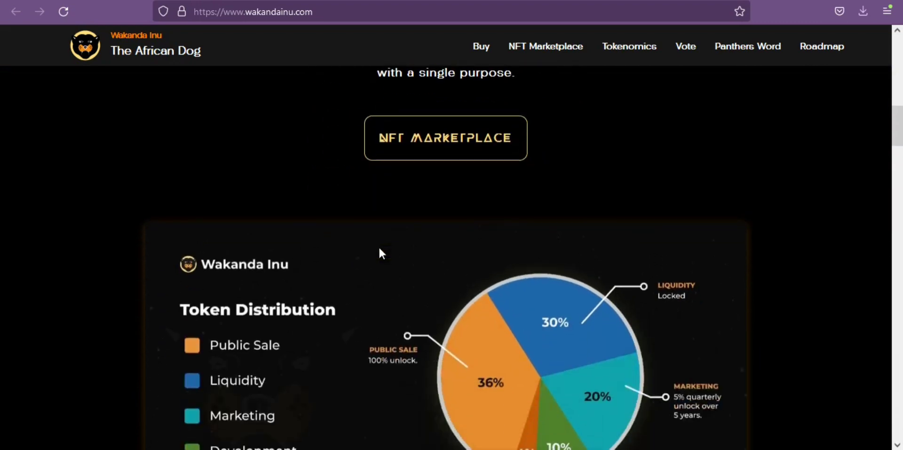
scroll("down", 3)
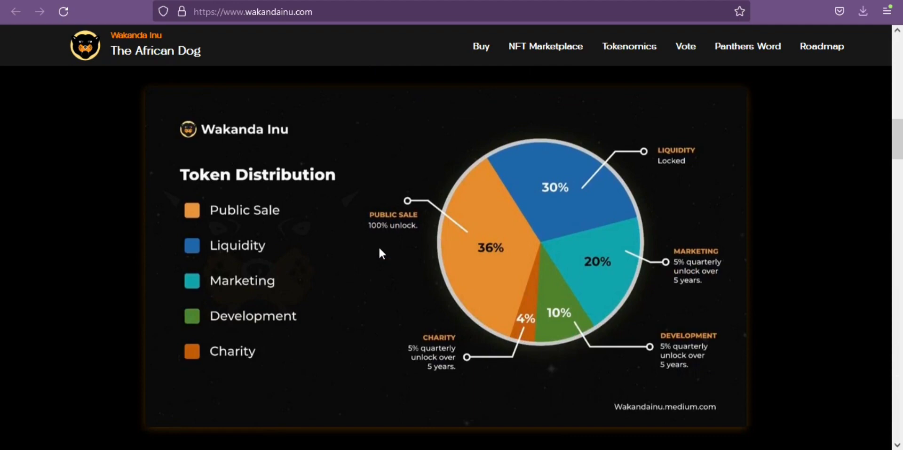
scroll("down", 3)
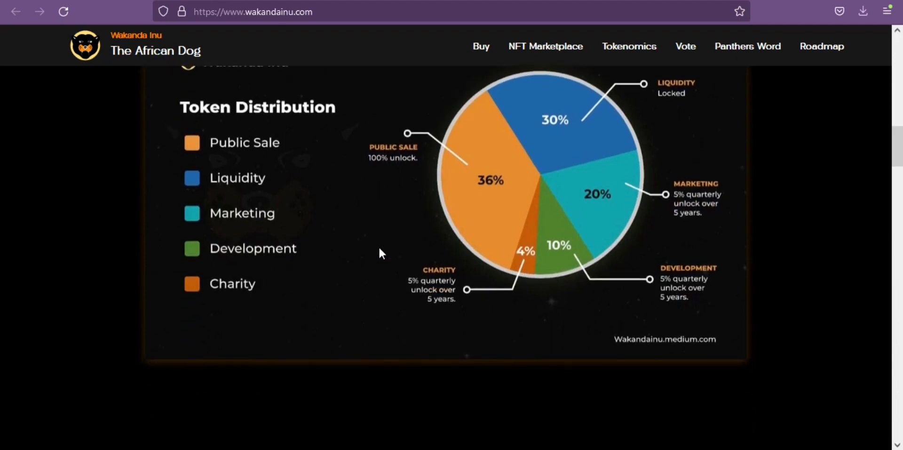
scroll("down", 3)
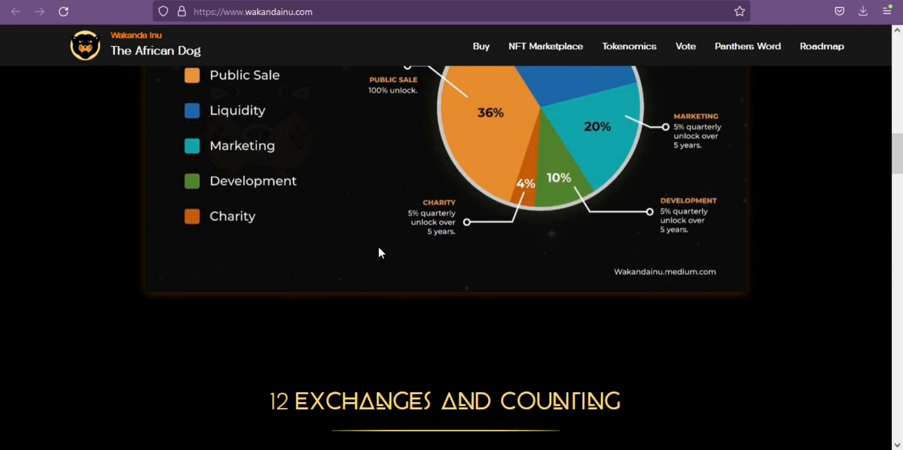
scroll("down", 3)
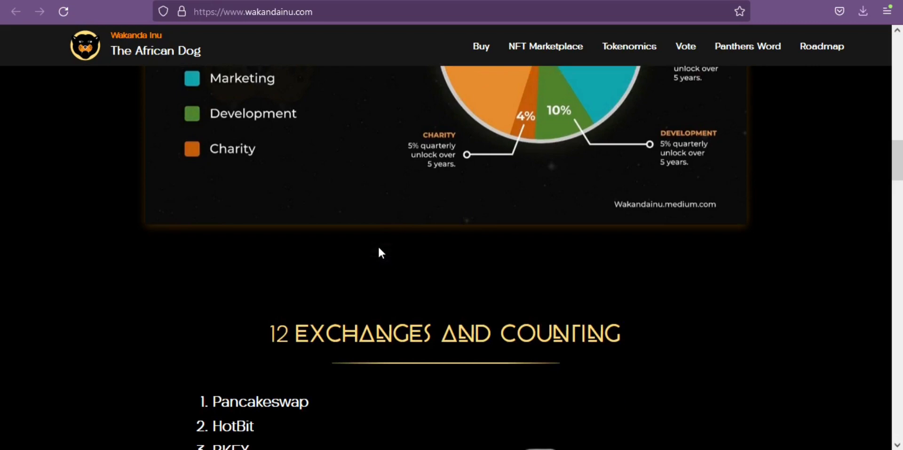
scroll("down", 3)
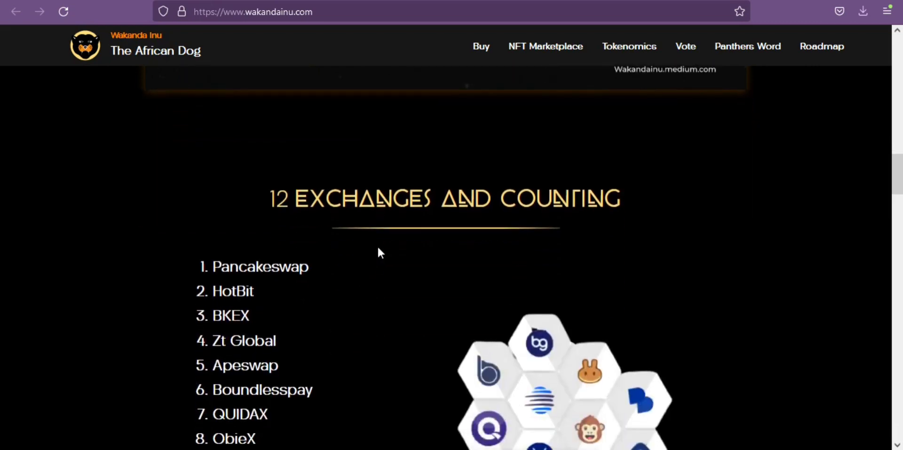
scroll("down", 3)
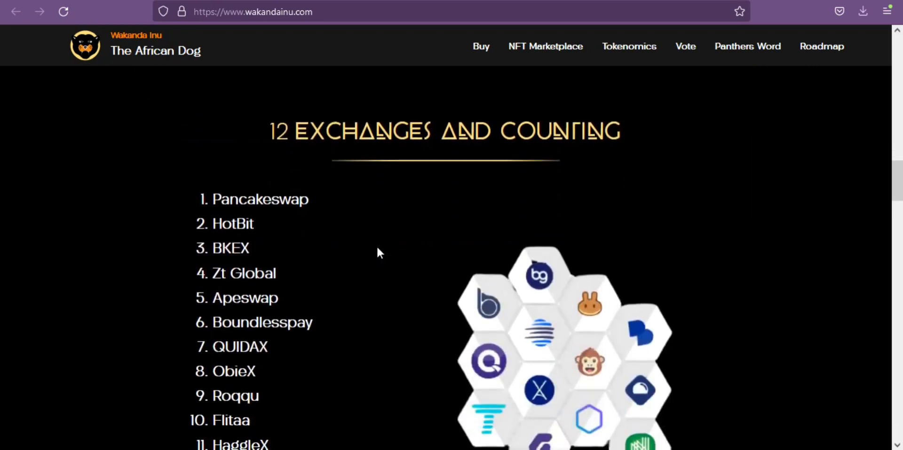
scroll("down", 3)
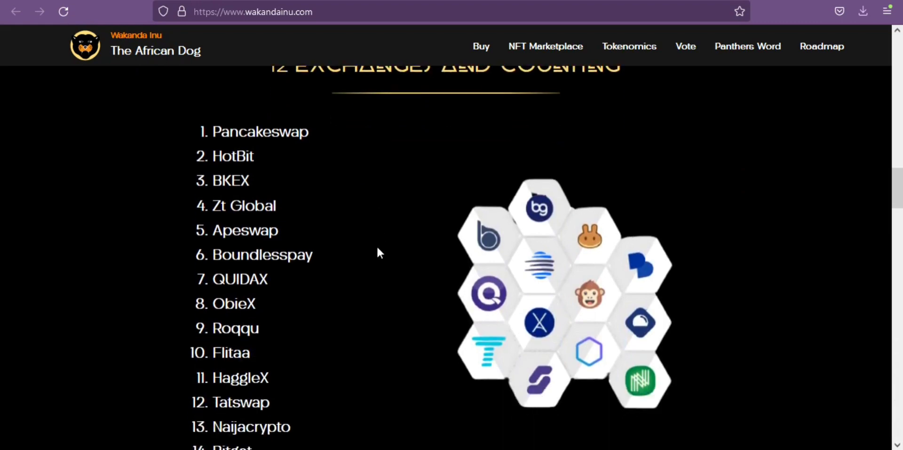
scroll("down", 3)
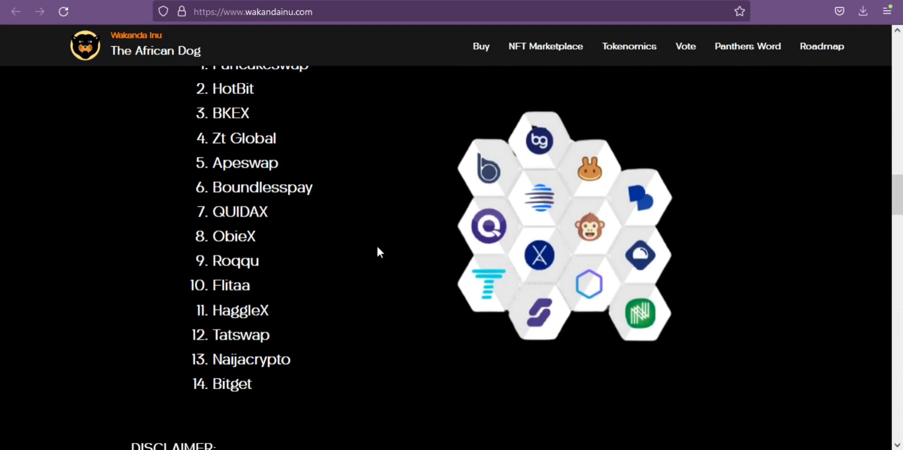
scroll("down", 3)
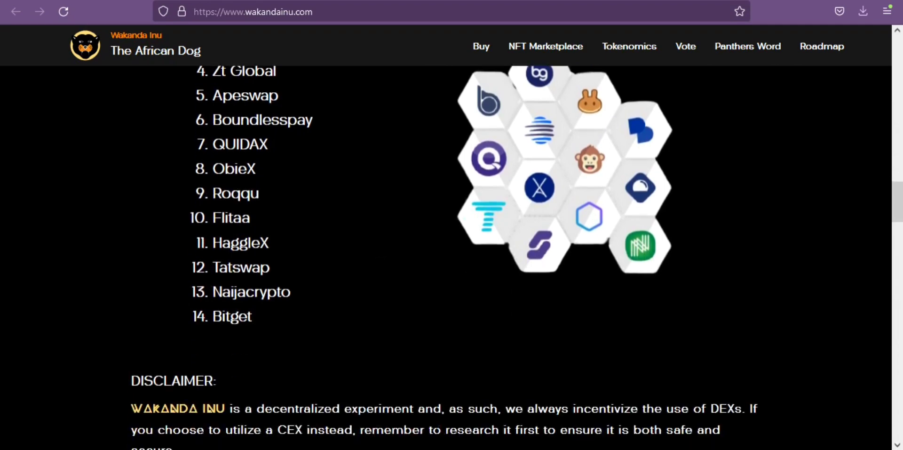
mouse_move(437, 195)
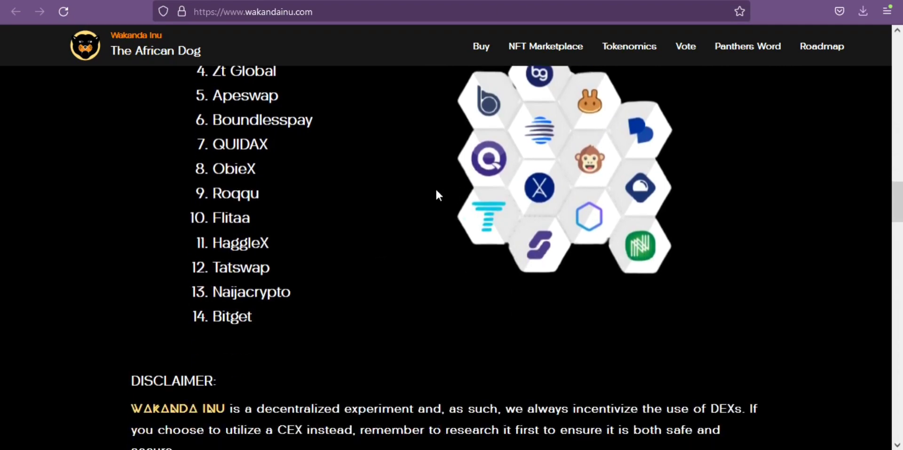
scroll("down", 3)
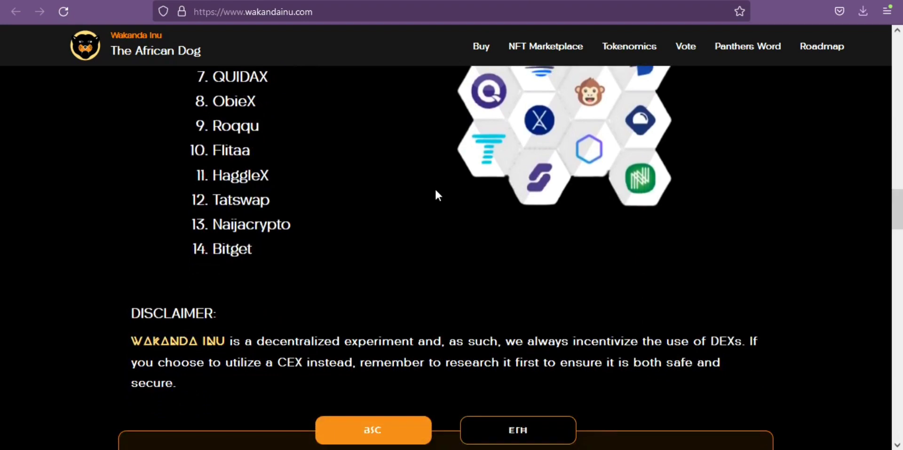
scroll("down", 3)
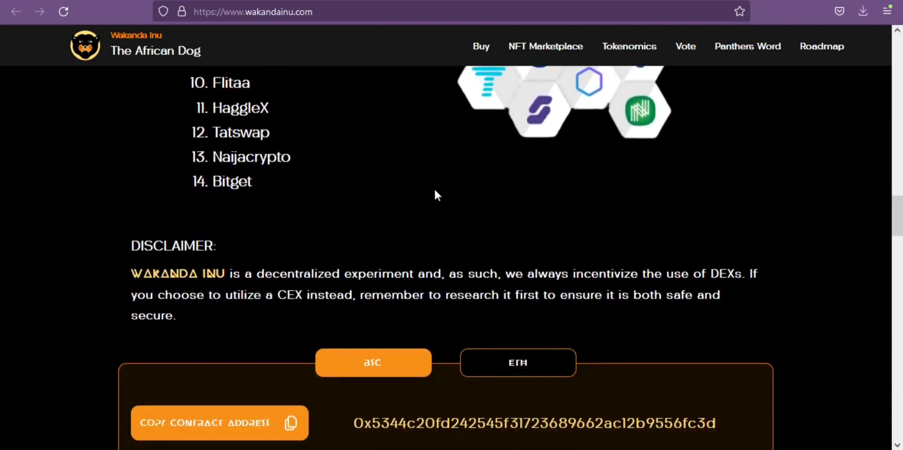
scroll("down", 3)
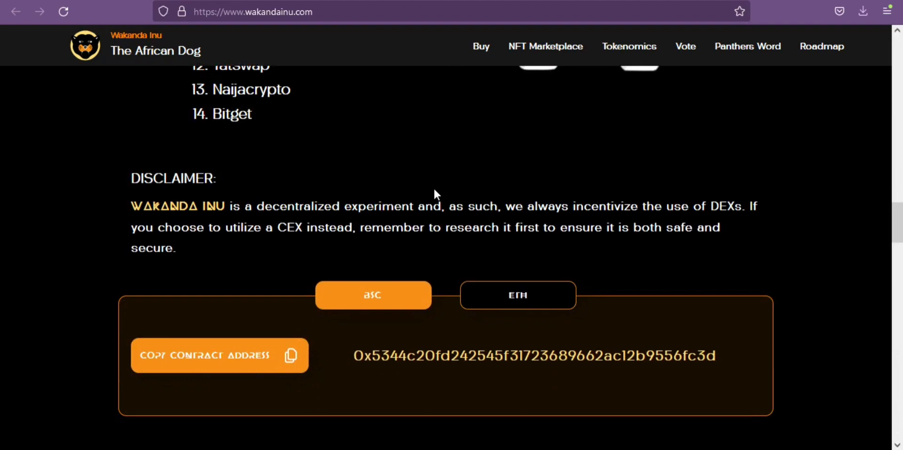
scroll("down", 3)
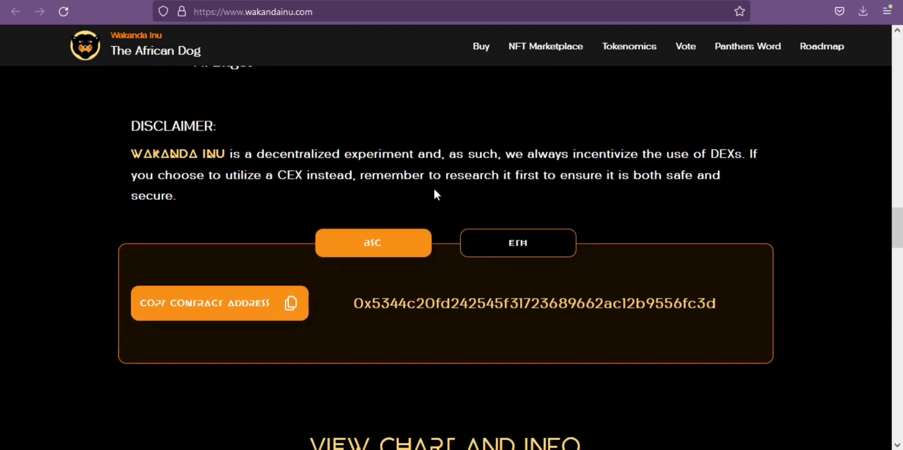
scroll("down", 3)
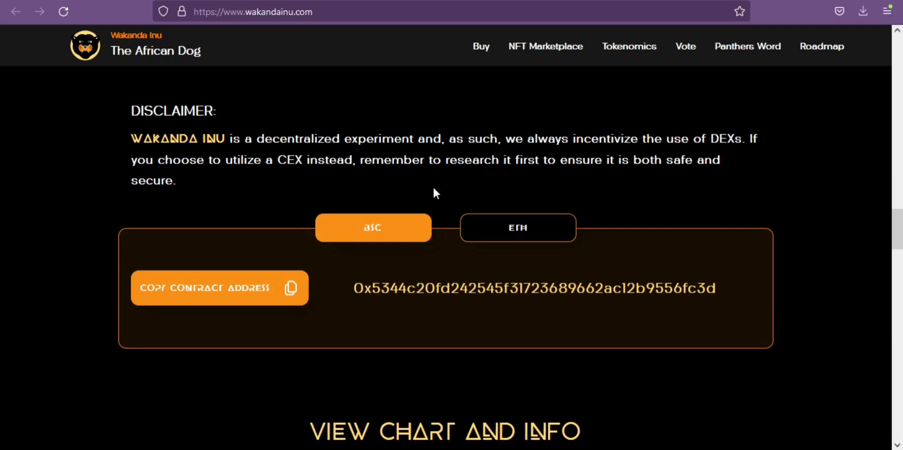
scroll("down", 3)
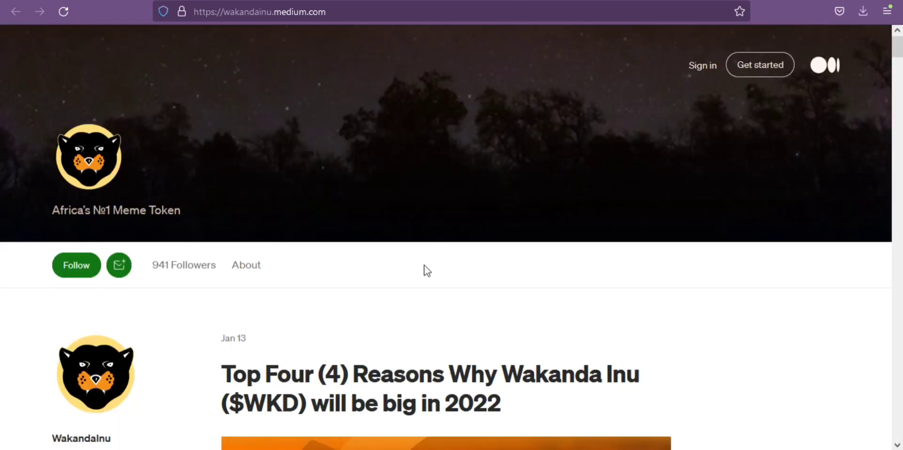
mouse_move(429, 268)
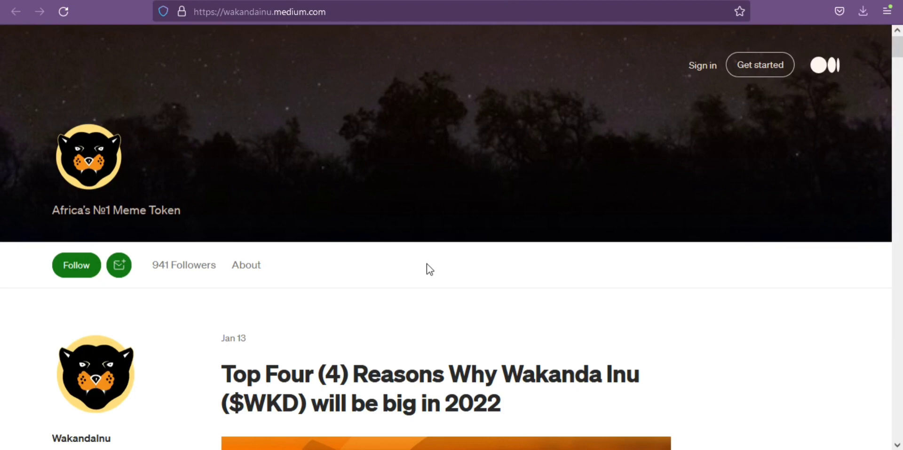
scroll("down", 3)
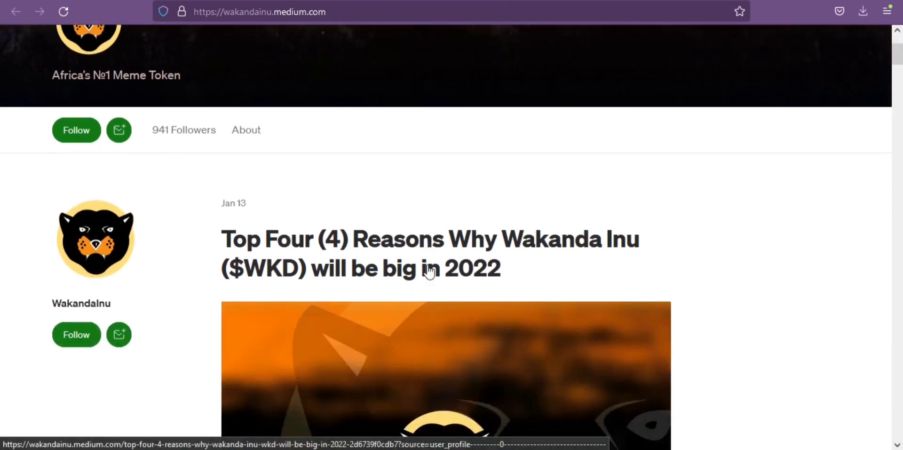
scroll("down", 3)
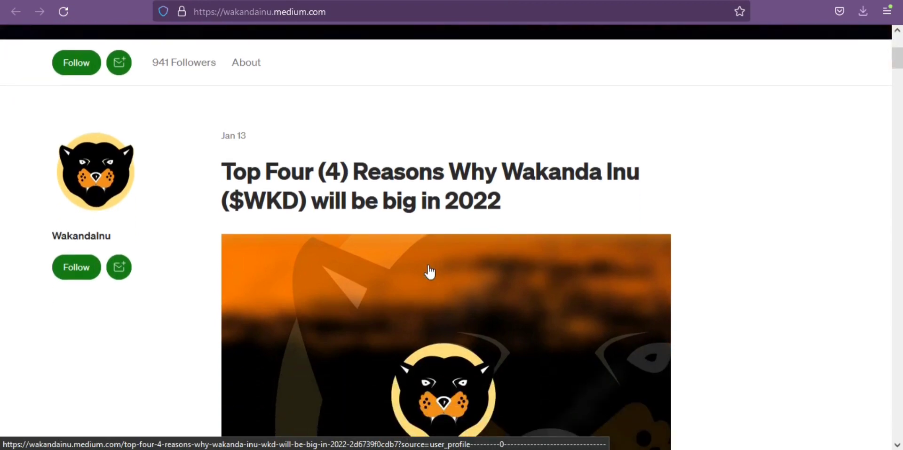
scroll("down", 3)
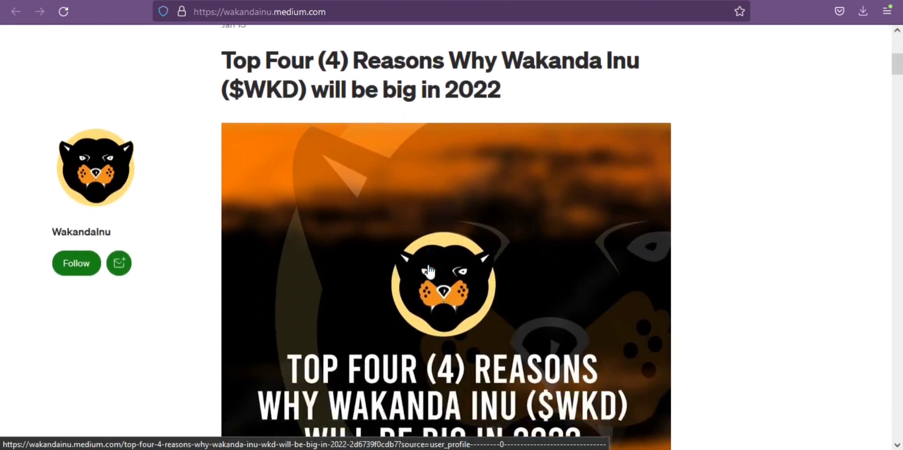
scroll("down", 3)
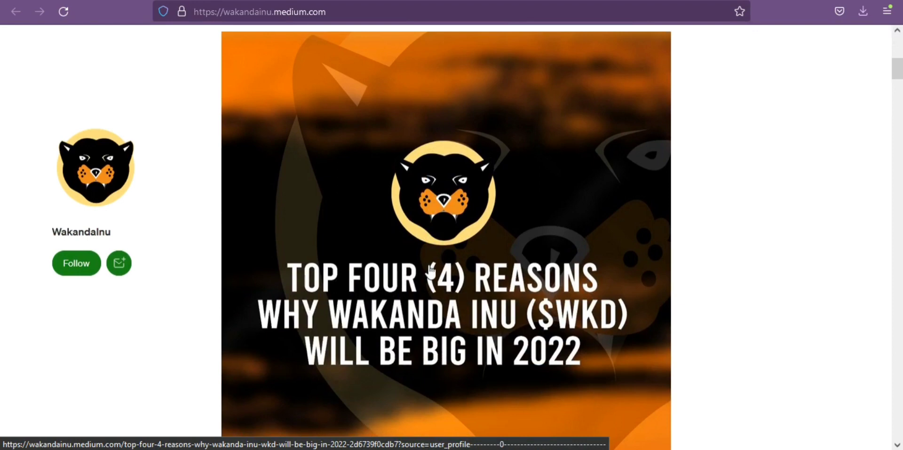
scroll("down", 3)
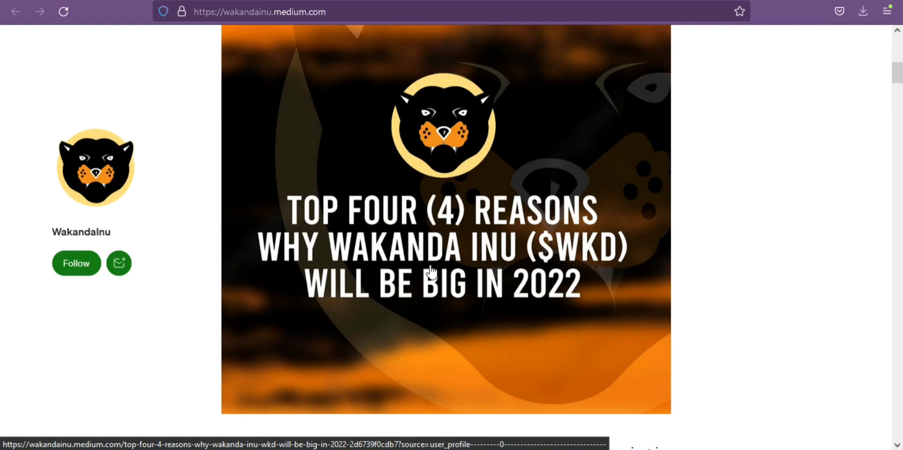
mouse_move(407, 238)
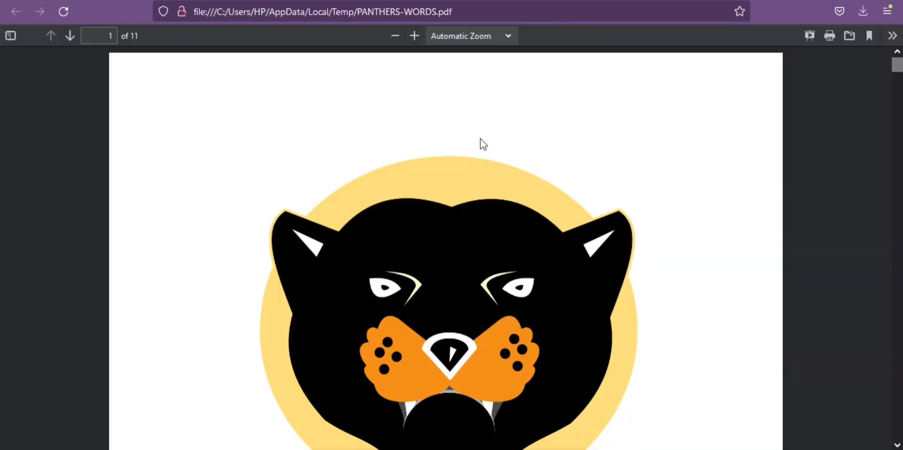
mouse_move(400, 269)
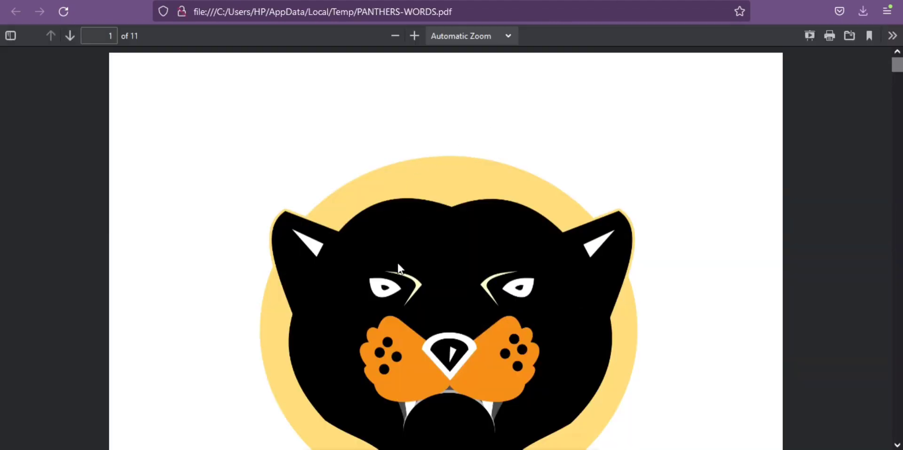